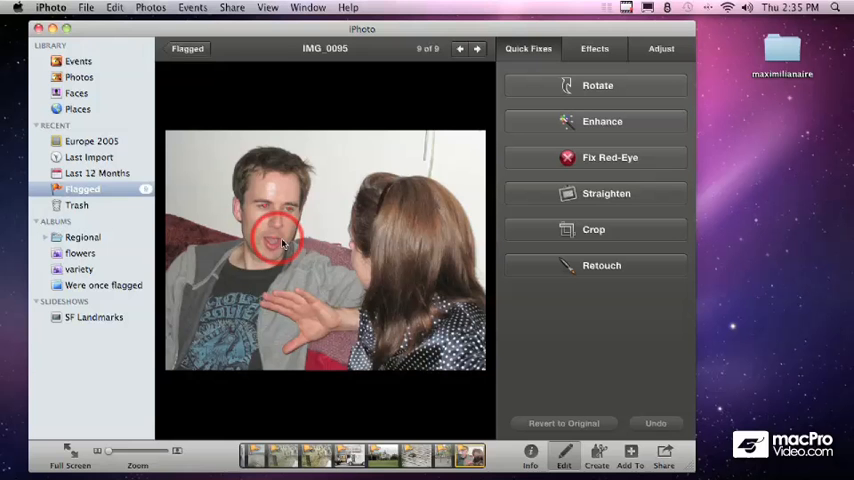
Open Fix Red-Eye for IMG_0095 and enable Auto-fix red-eye.
{"action": "left_click_drag", "start_coordinate": [285, 235], "coordinate": [265, 205]}
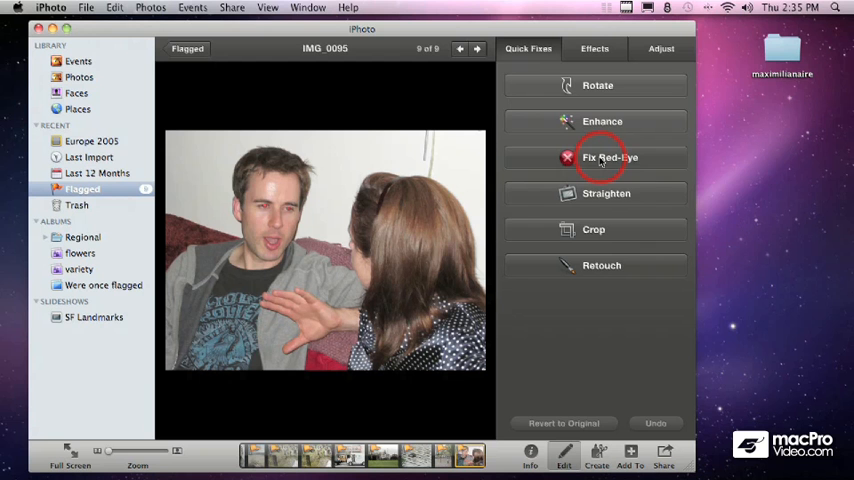
{"action": "mouse_move", "coordinate": [610, 157]}
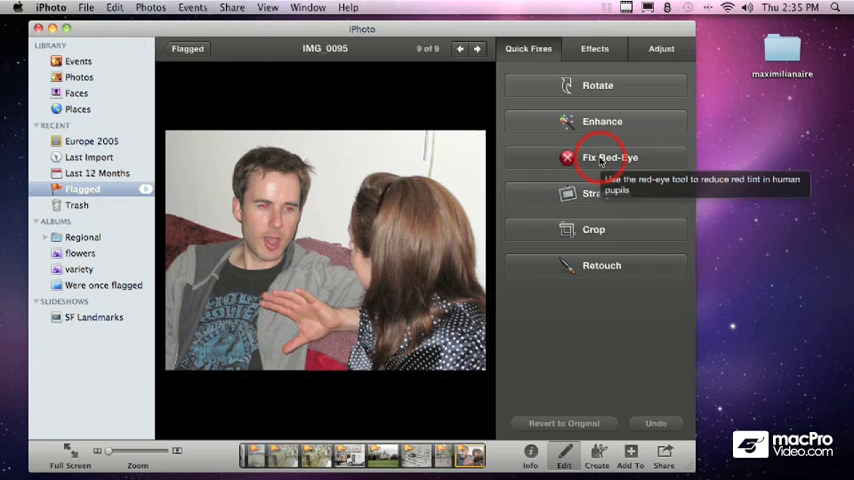
{"action": "left_click", "coordinate": [595, 157]}
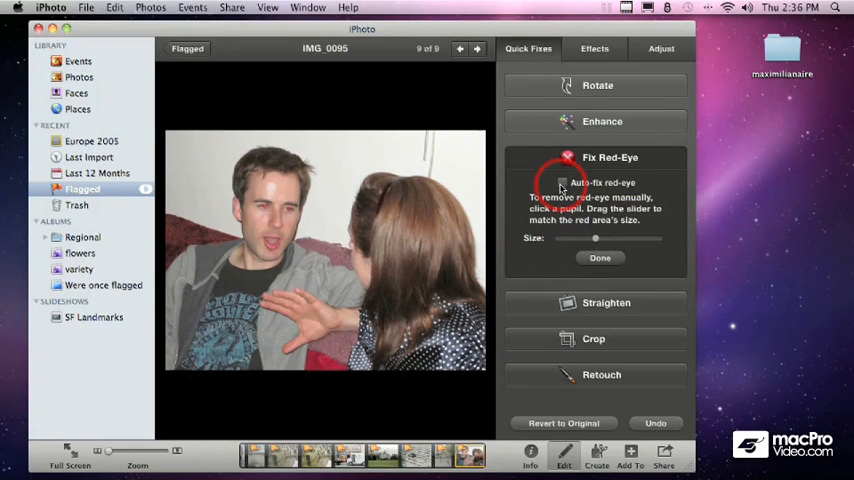
{"action": "left_click", "coordinate": [290, 207]}
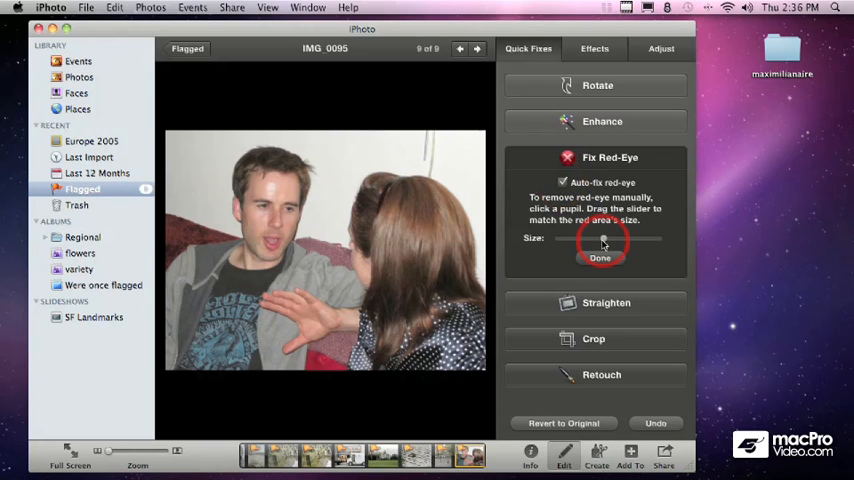
Place test black dots on the man's face, then raise the correction size to maximum.
{"action": "left_click", "coordinate": [420, 182]}
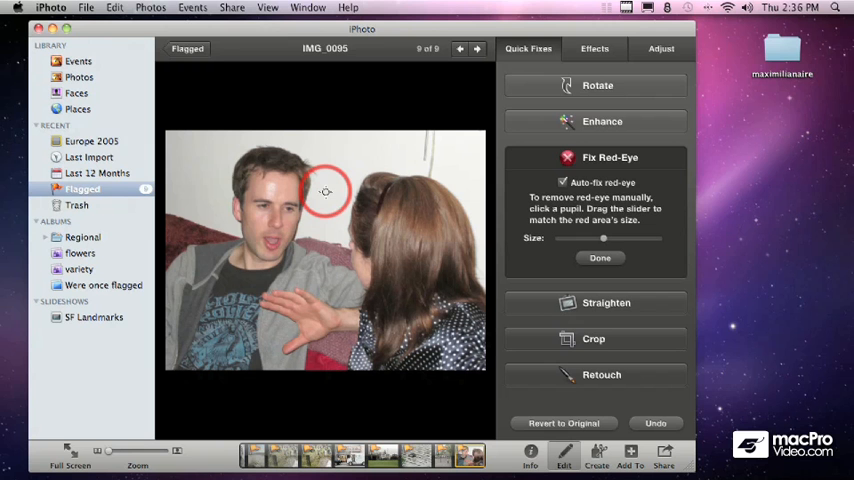
{"action": "mouse_move", "coordinate": [325, 194]}
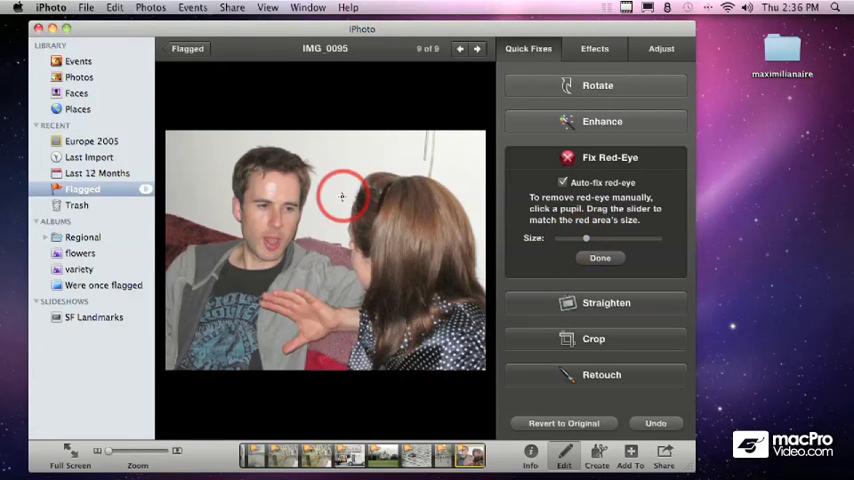
{"action": "mouse_move", "coordinate": [341, 210]}
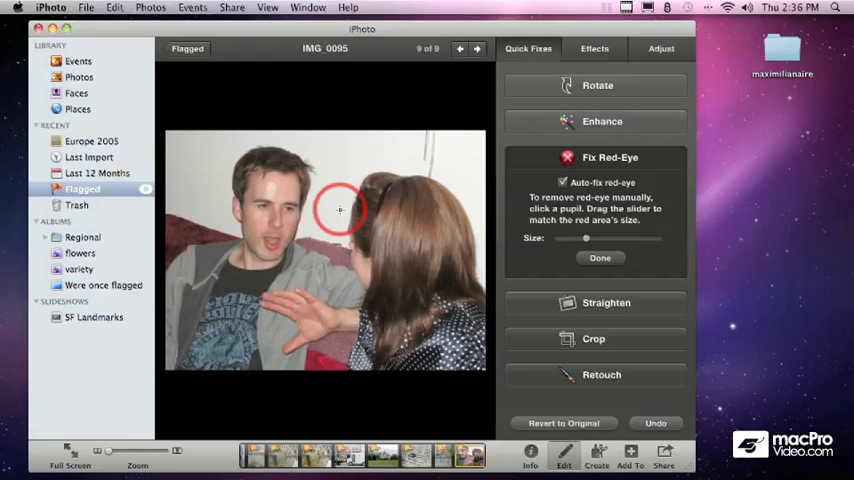
{"action": "left_click", "coordinate": [285, 190]}
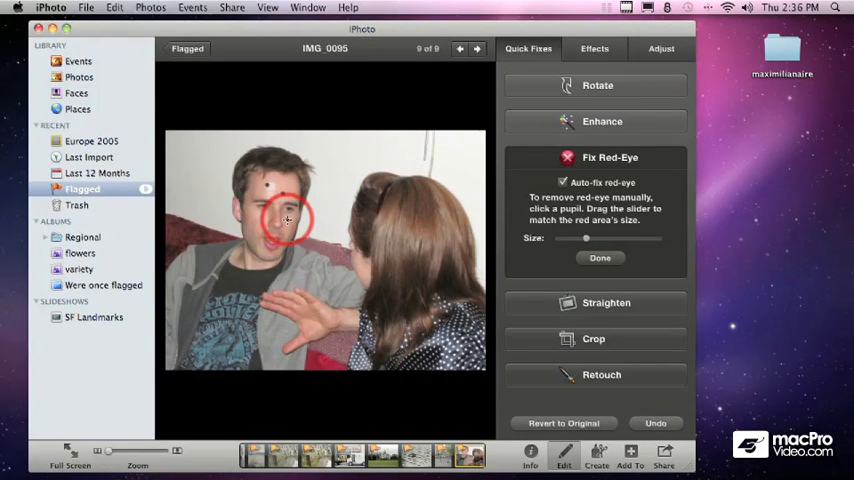
{"action": "left_click", "coordinate": [270, 190]}
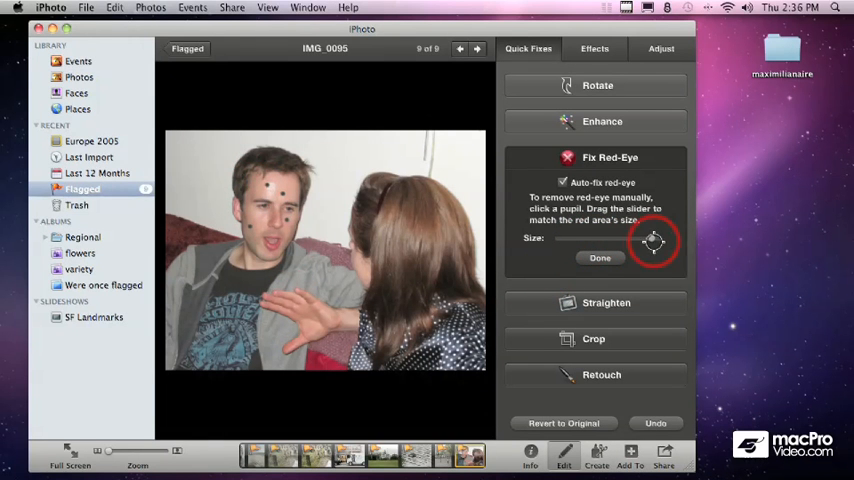
{"action": "left_click", "coordinate": [285, 208]}
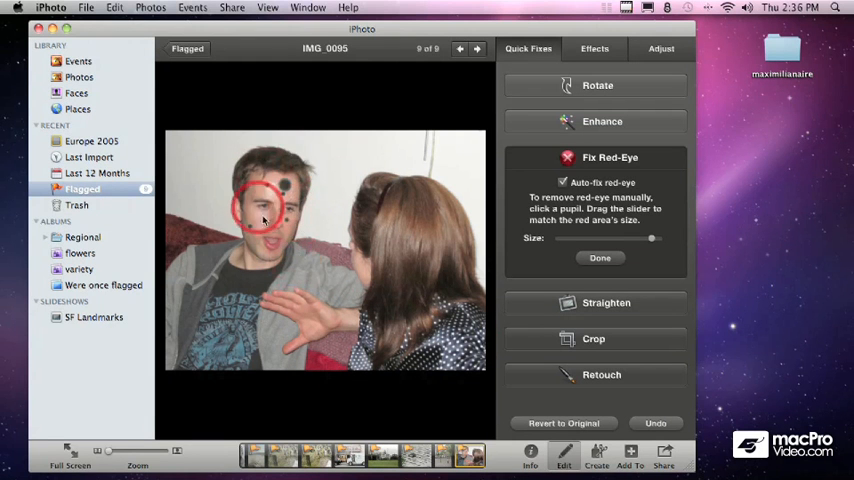
Place a large test dot over the man's eye.
{"action": "left_click", "coordinate": [653, 423]}
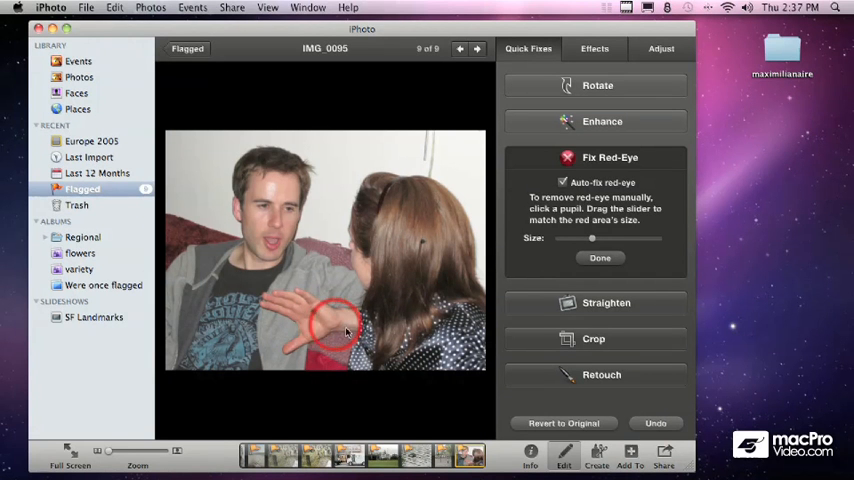
Undo the two remaining test dots so the photo has no painted marks.
{"action": "left_click", "coordinate": [655, 422]}
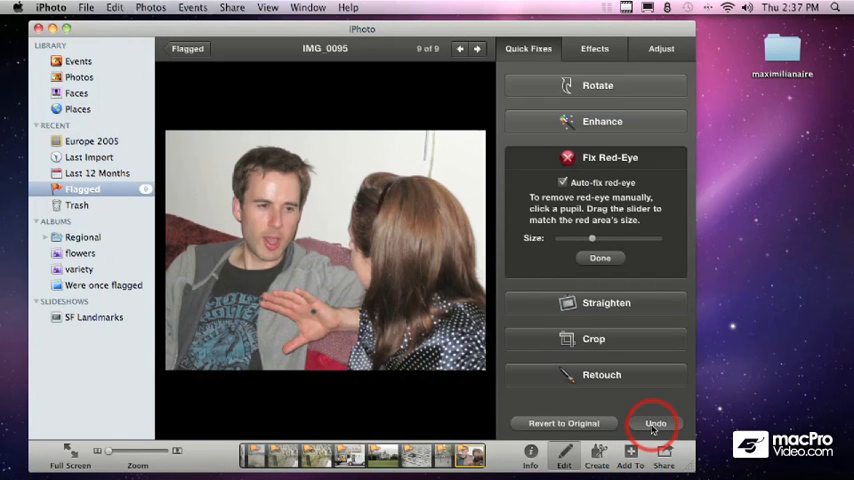
{"action": "left_click", "coordinate": [655, 422]}
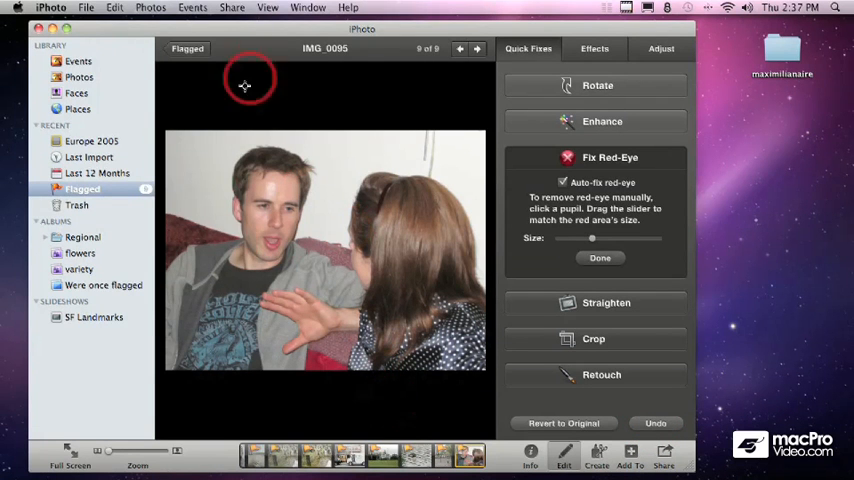
{"action": "mouse_move", "coordinate": [305, 258]}
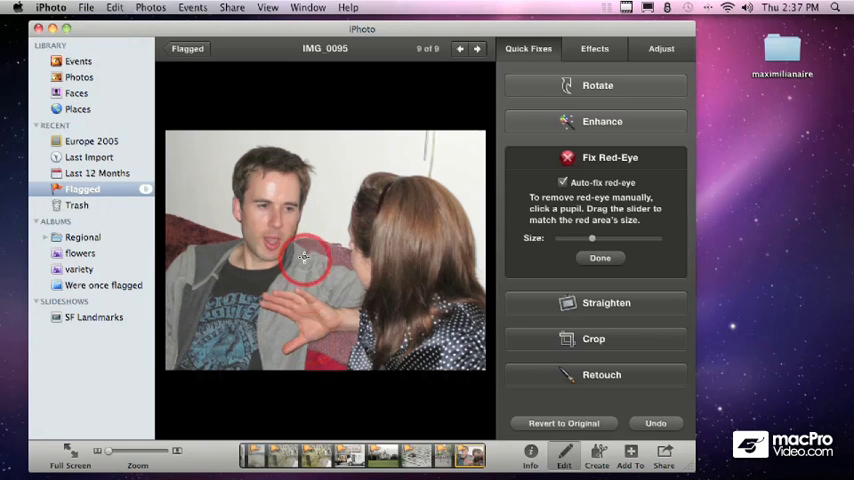